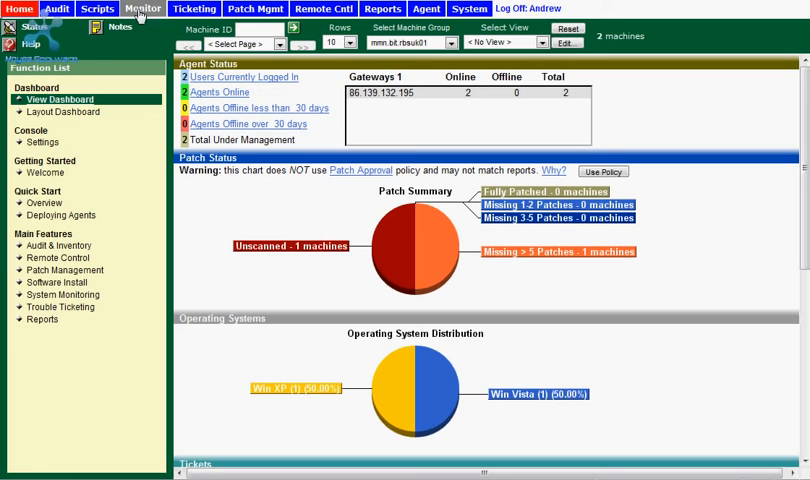
mouse_move(134, 146)
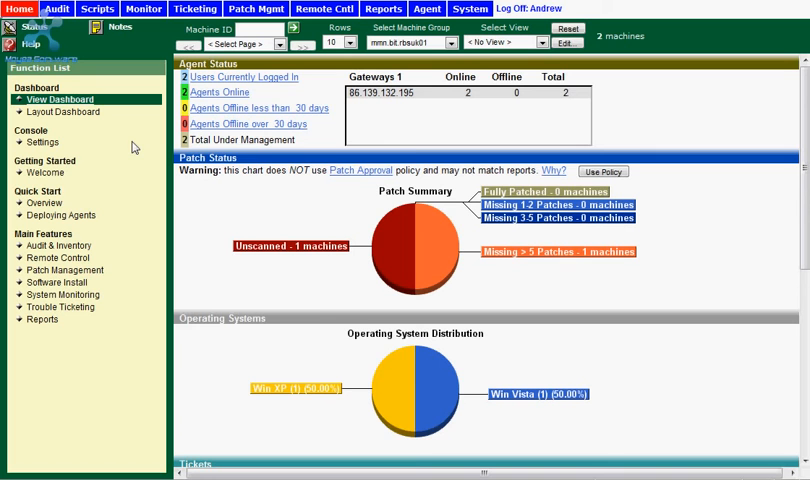
mouse_move(486, 130)
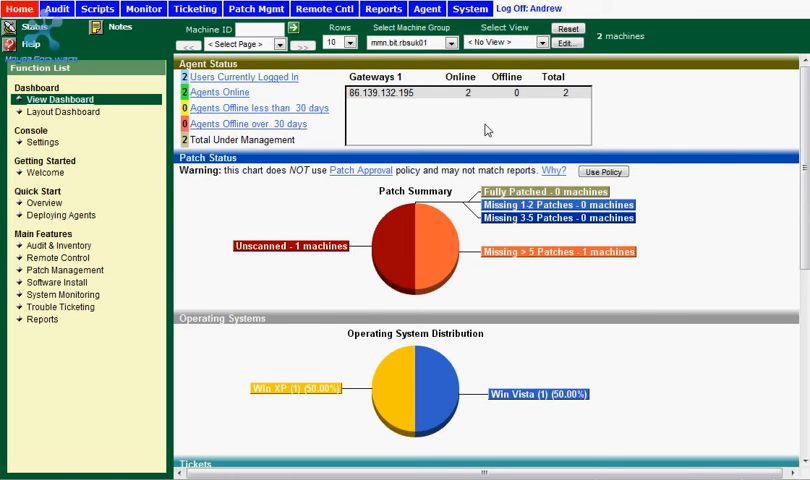
mouse_move(584, 138)
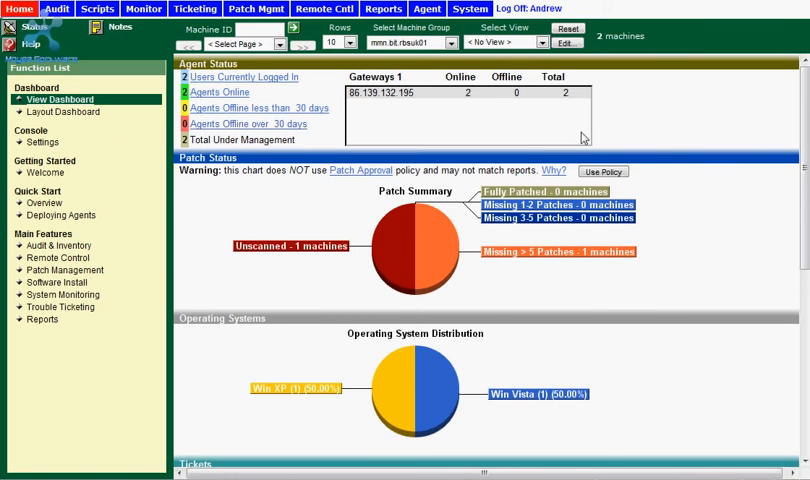
mouse_move(658, 242)
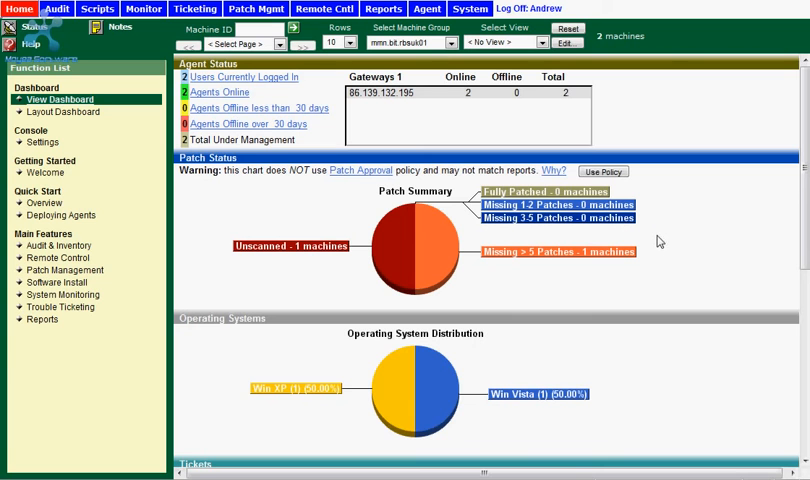
mouse_move(658, 244)
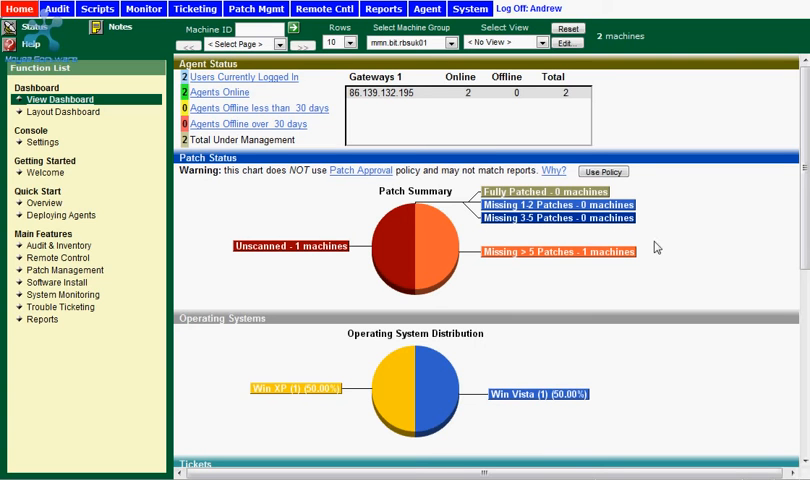
mouse_move(652, 268)
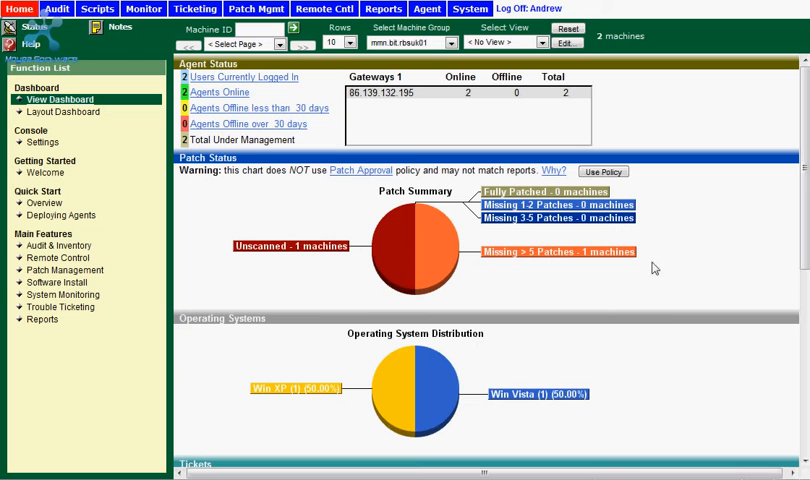
mouse_move(650, 384)
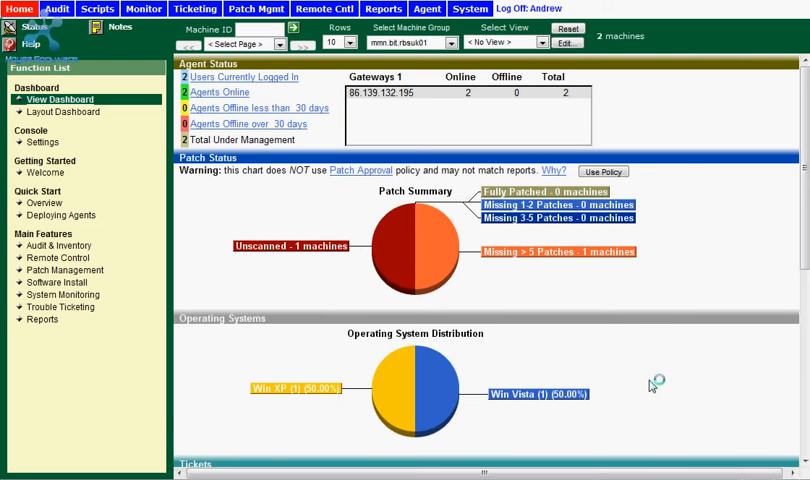
mouse_move(648, 390)
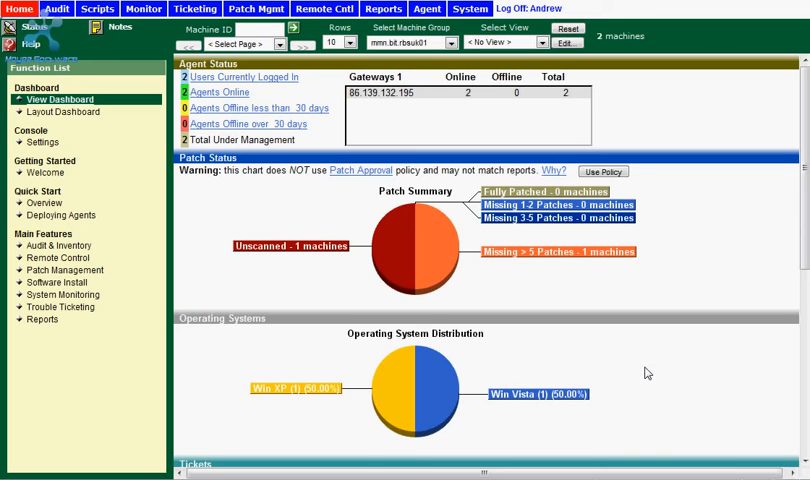
mouse_move(648, 346)
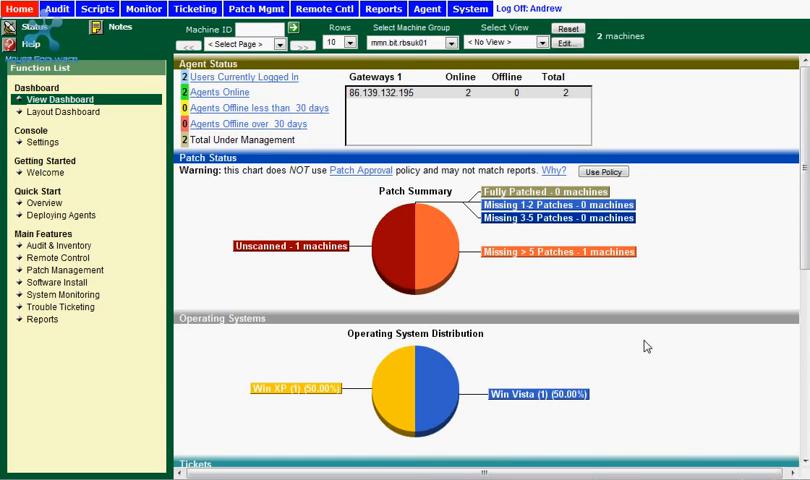
- Scroll the dashboard down to the empty Tickets, Tasks and Messages panels
scroll(down, 3)
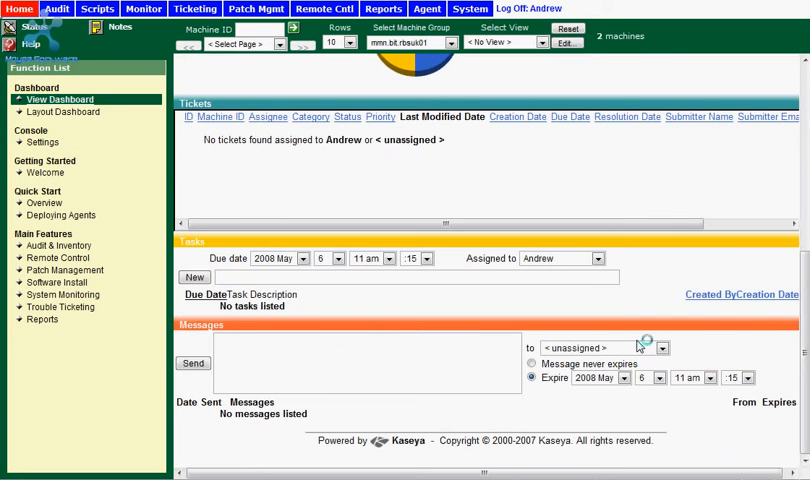
mouse_move(596, 308)
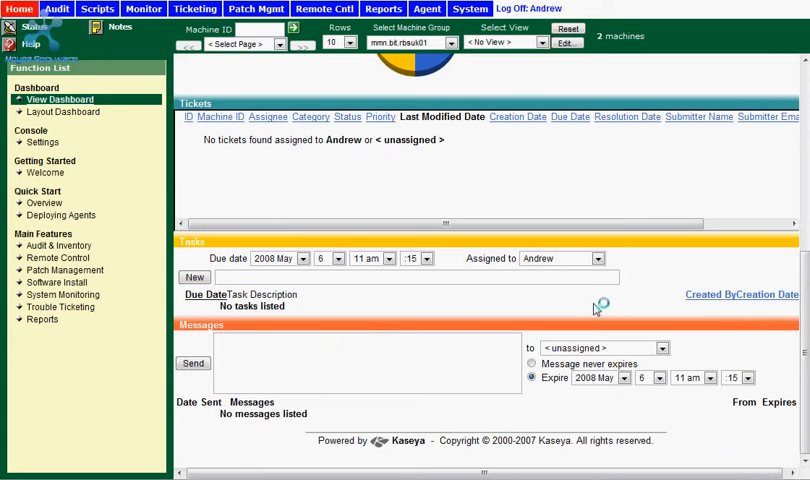
mouse_move(596, 308)
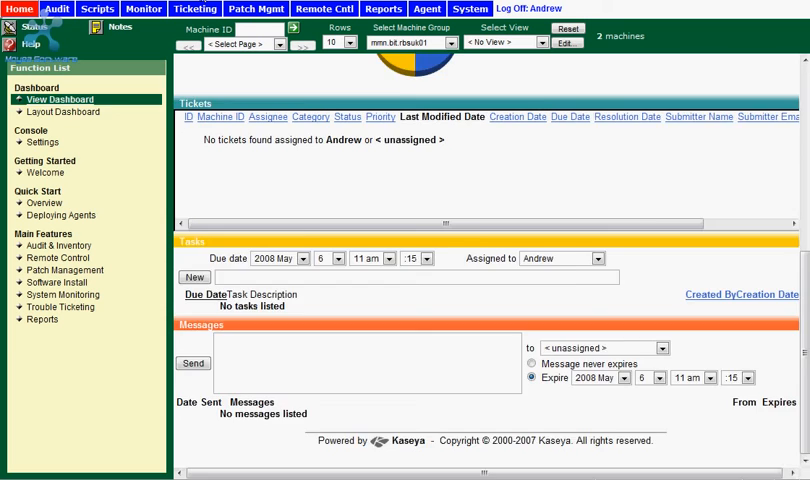
- Reorder the dashboard layout so Patch Status sits above Agent Status and apply it
click(64, 112)
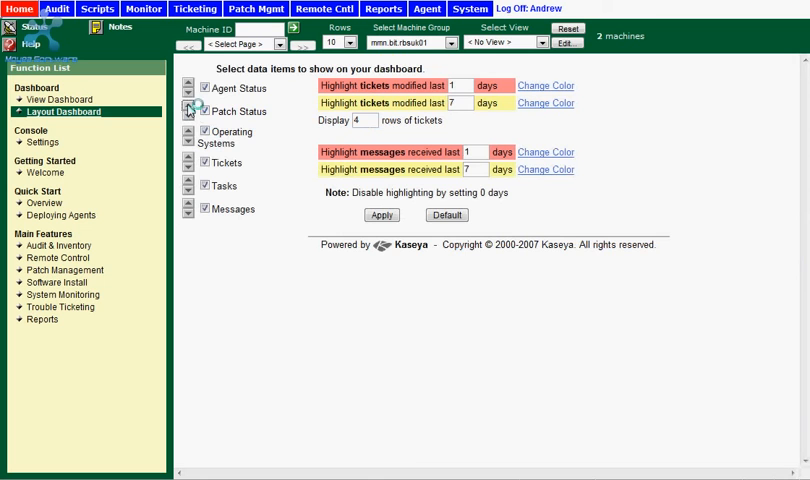
click(190, 108)
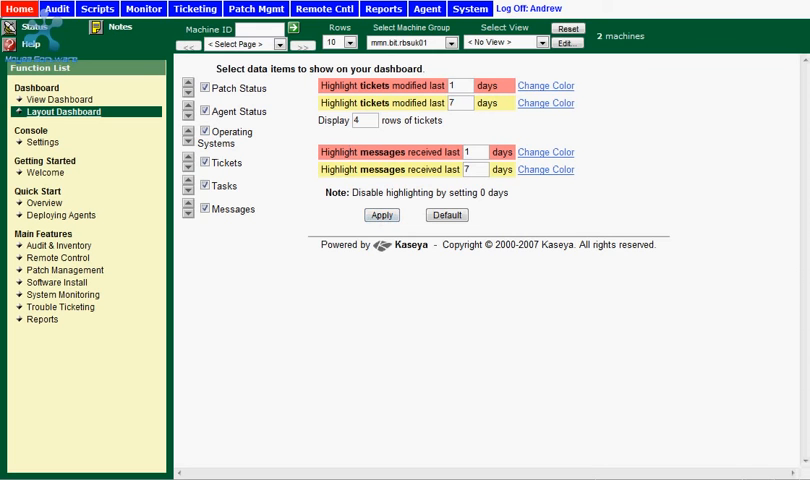
click(60, 100)
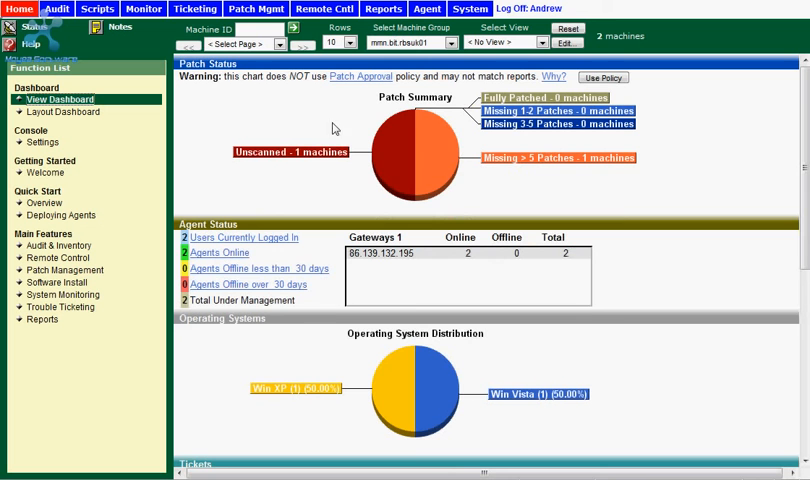
mouse_move(324, 104)
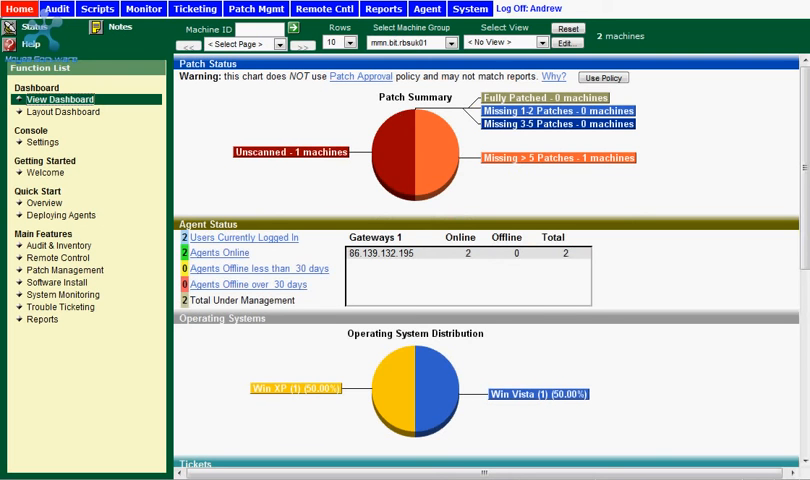
- Switch to the Audit section showing Run Audit for the two machines
click(56, 8)
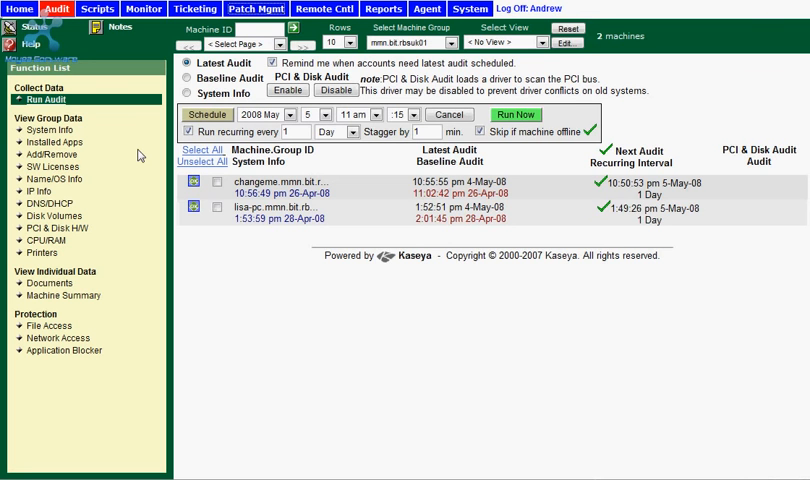
mouse_move(116, 246)
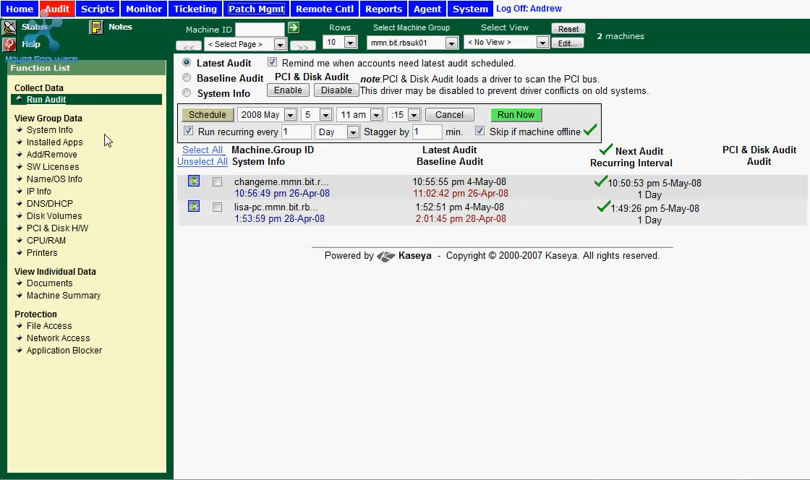
mouse_move(126, 284)
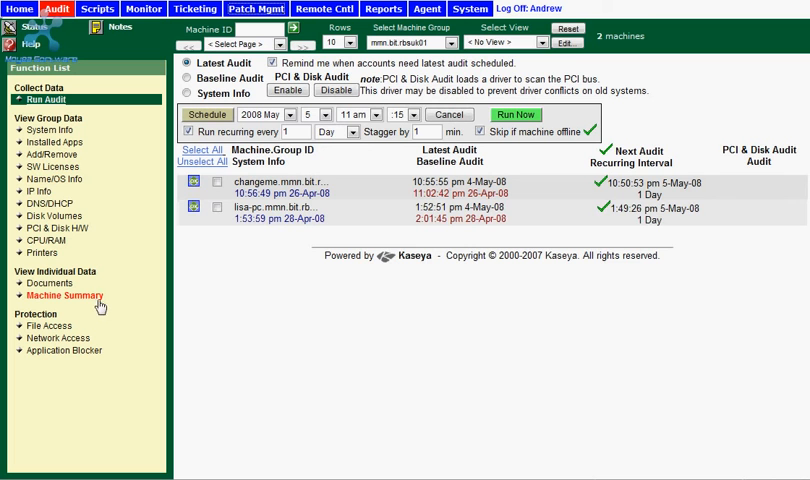
mouse_move(128, 304)
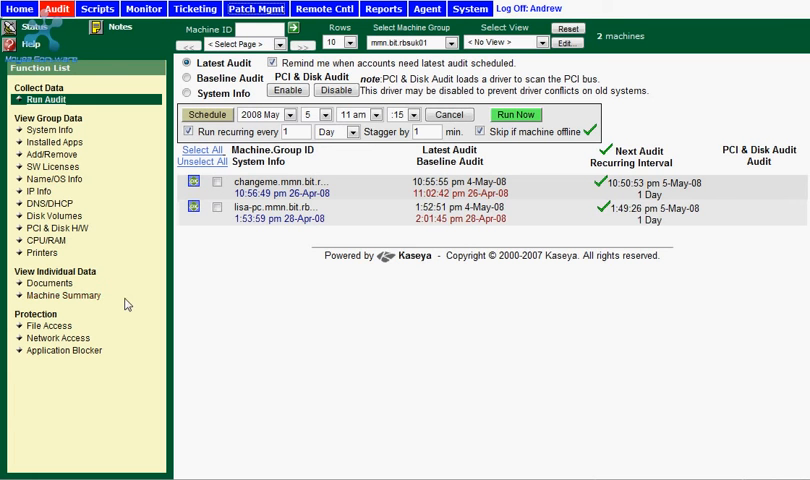
mouse_move(114, 328)
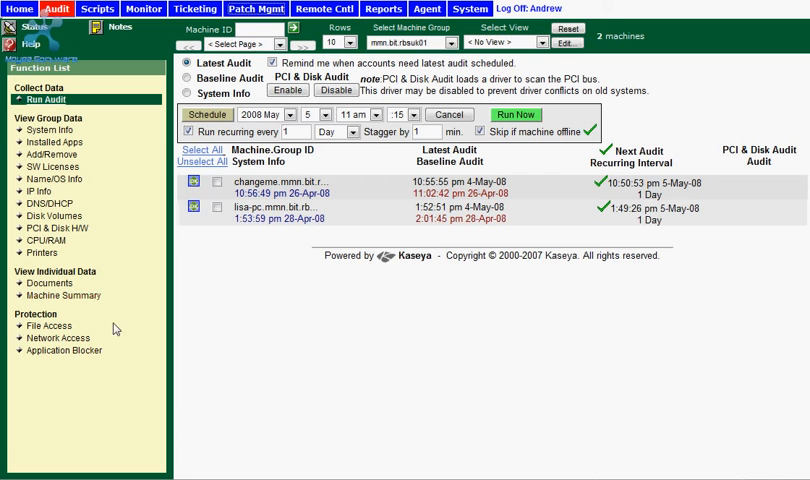
mouse_move(108, 326)
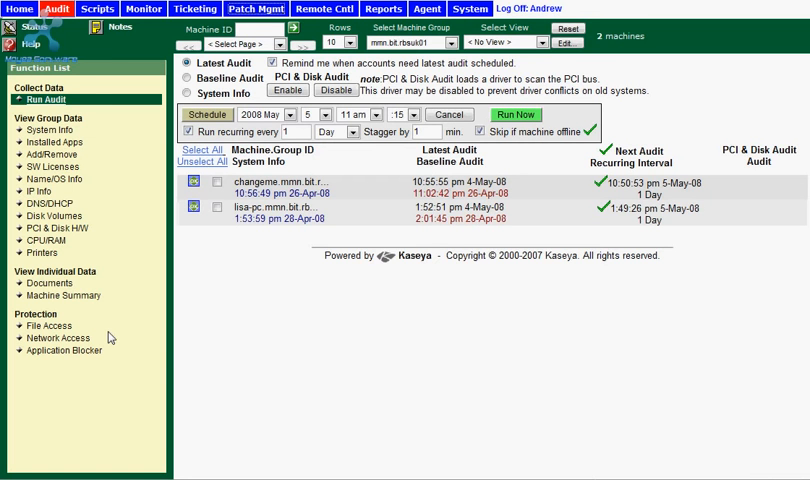
mouse_move(112, 336)
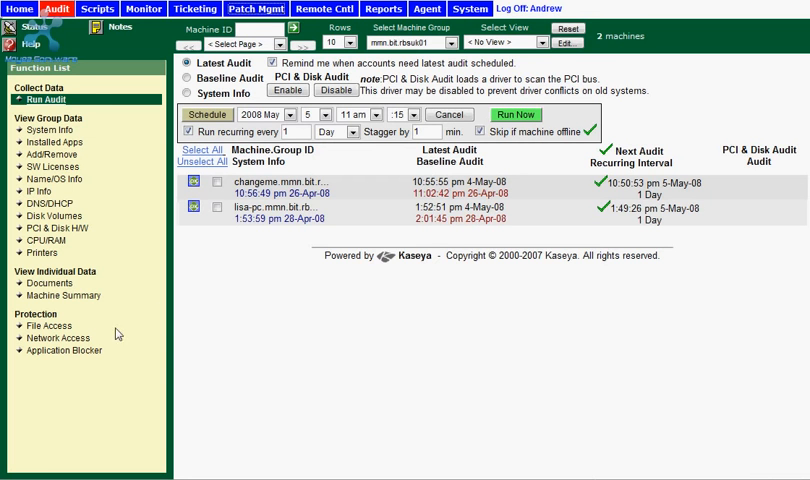
mouse_move(372, 184)
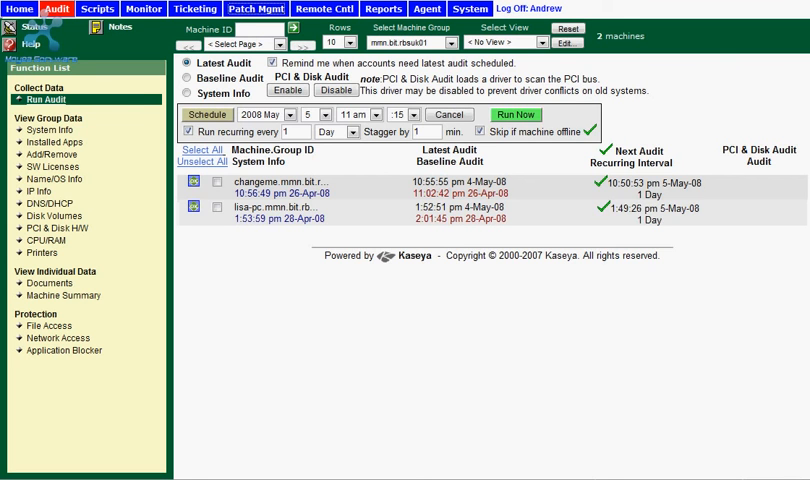
- Browse the Scripts section, then move to the Monitor section's Alarm Summary
click(96, 8)
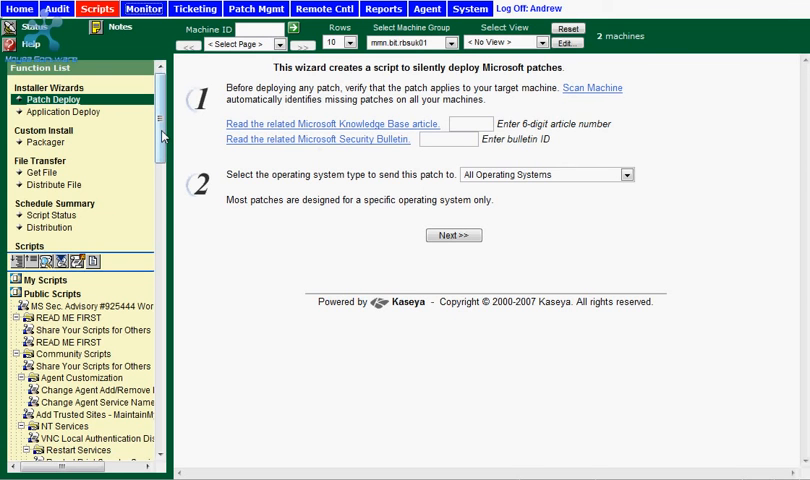
scroll(down, 3)
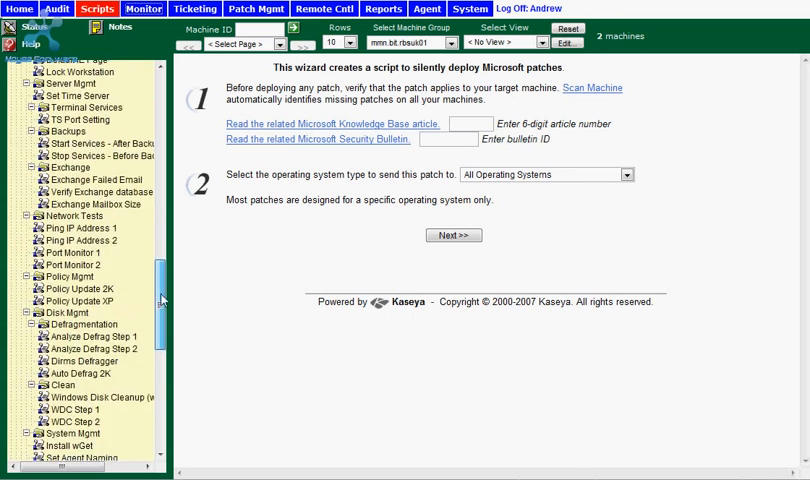
scroll(down, 3)
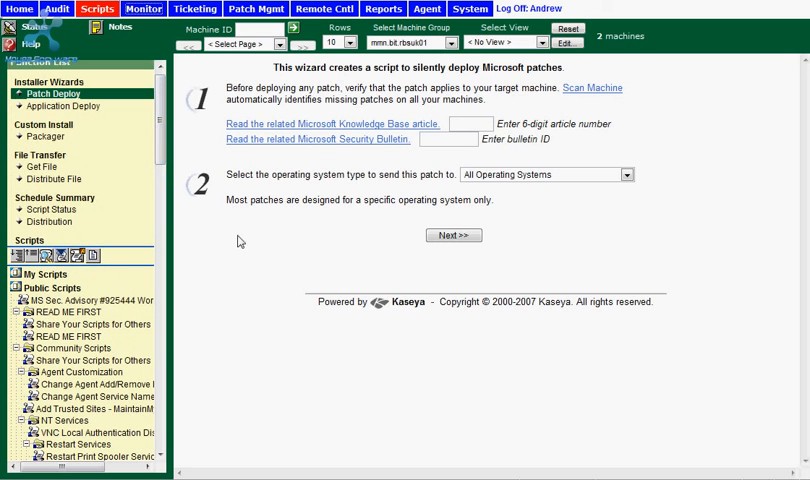
mouse_move(292, 254)
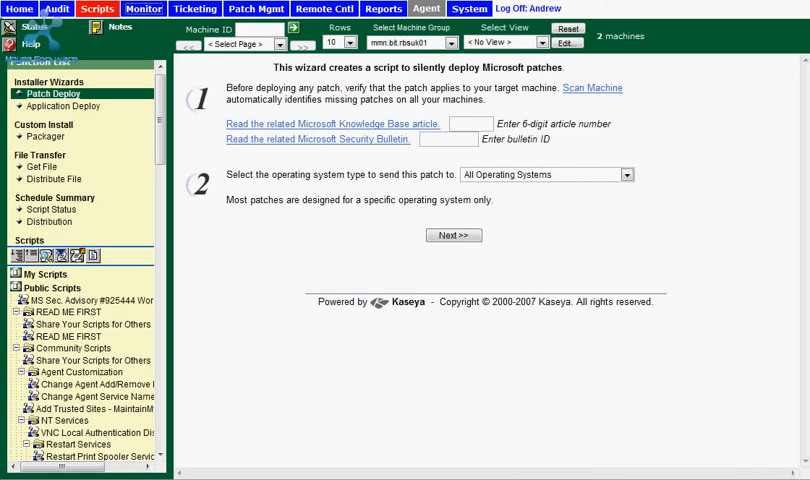
click(144, 8)
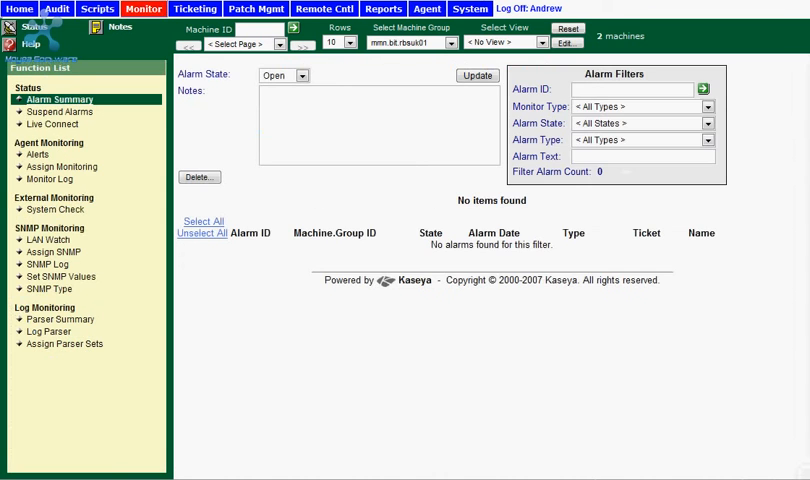
mouse_move(128, 156)
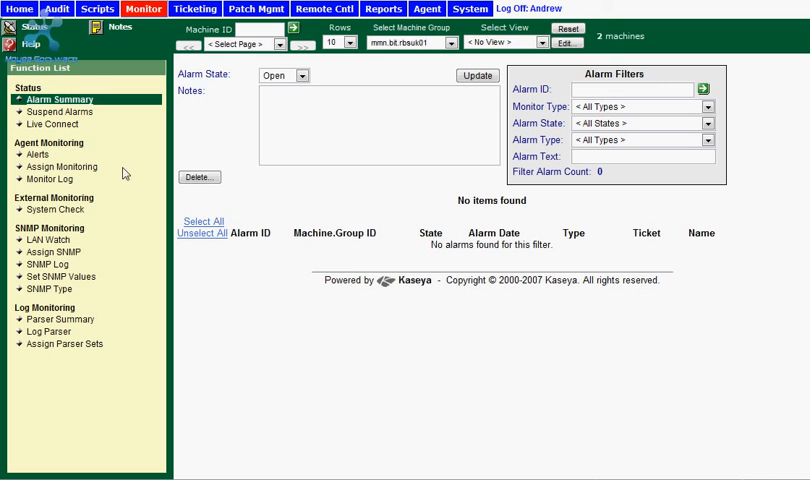
mouse_move(126, 300)
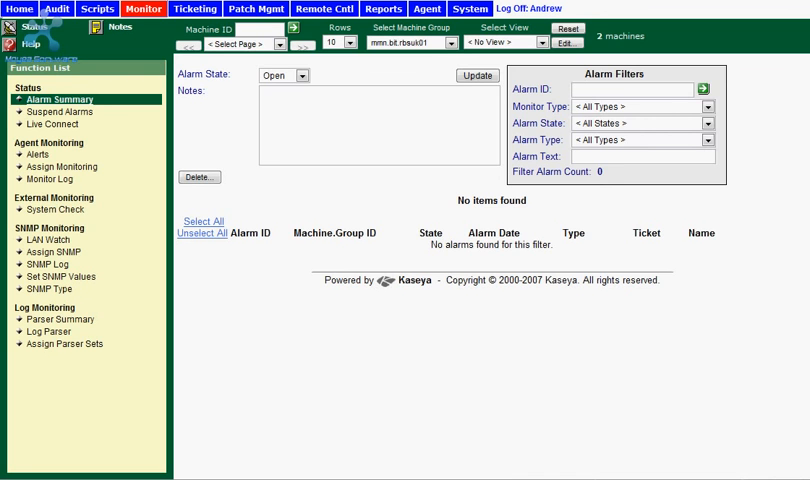
- Show the Monitor Log and chart it for the first listed machine
click(48, 180)
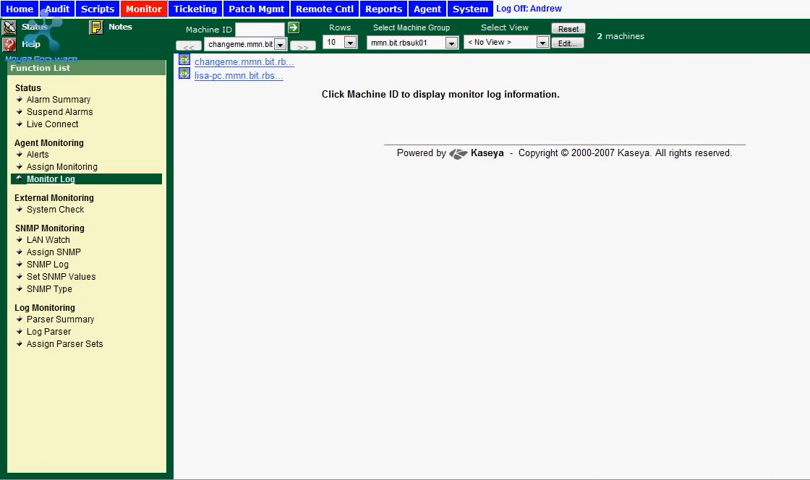
click(244, 60)
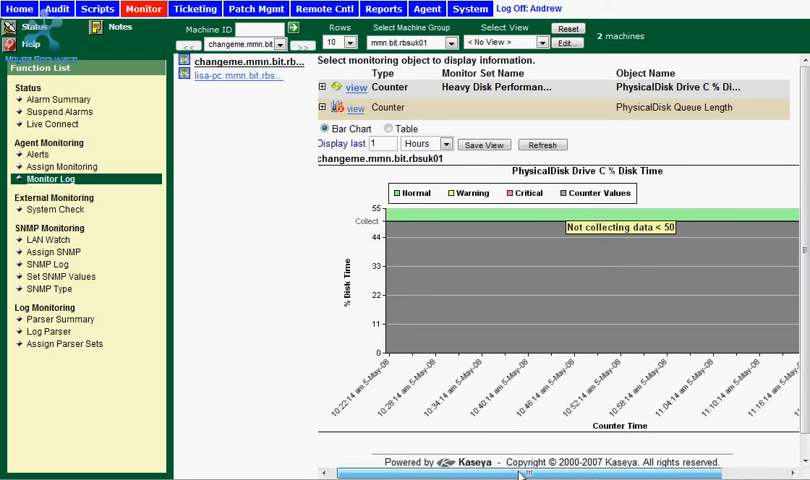
- Scroll right across the PhysicalDisk % Disk Time monitor log chart
scroll(right, 3)
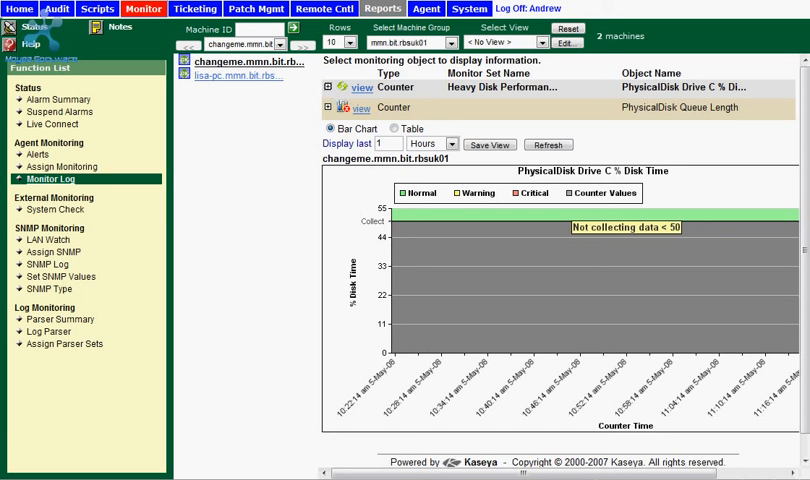
- Switch to Patch Mgmt showing Scan Machine with both machines Not Scheduled
click(256, 8)
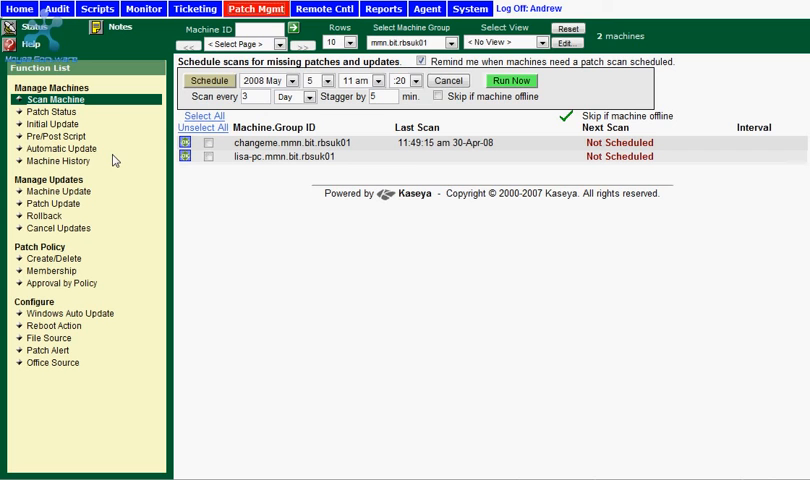
mouse_move(116, 160)
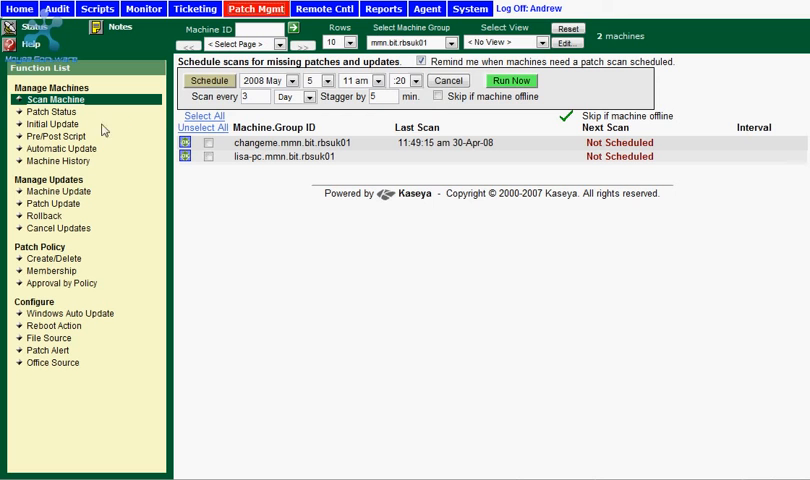
mouse_move(52, 124)
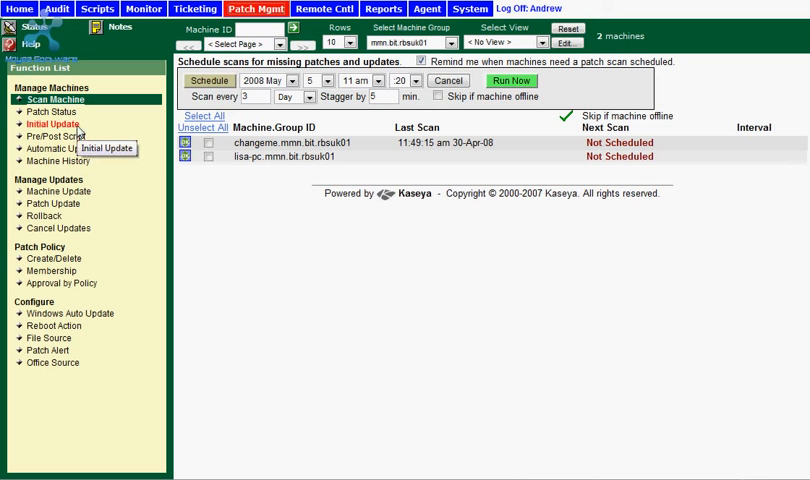
mouse_move(112, 128)
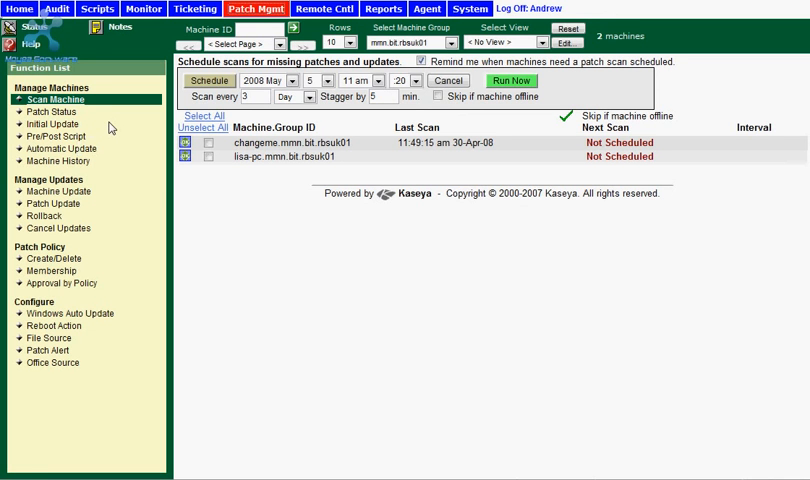
mouse_move(116, 132)
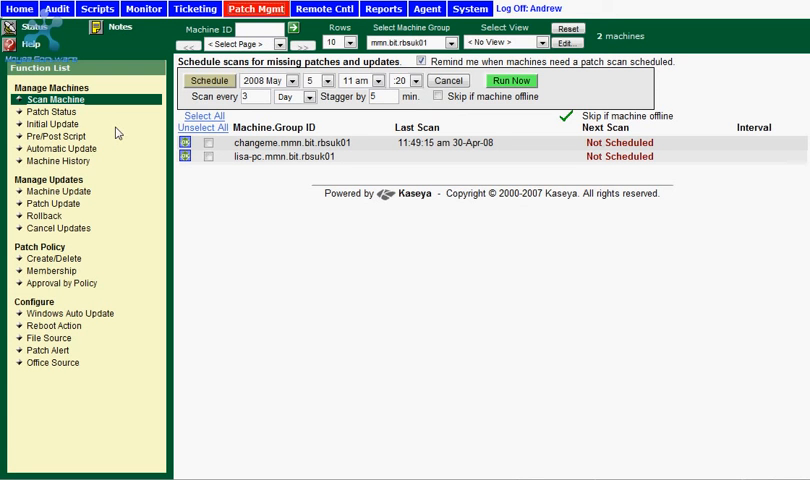
mouse_move(116, 132)
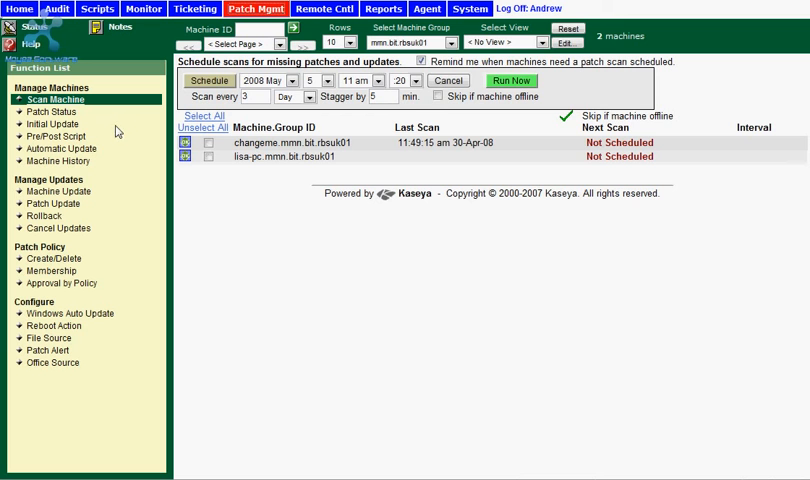
mouse_move(116, 128)
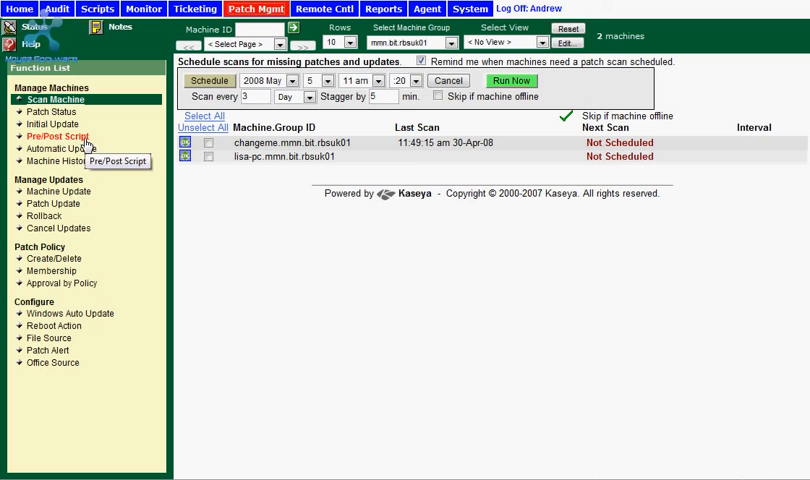
mouse_move(118, 144)
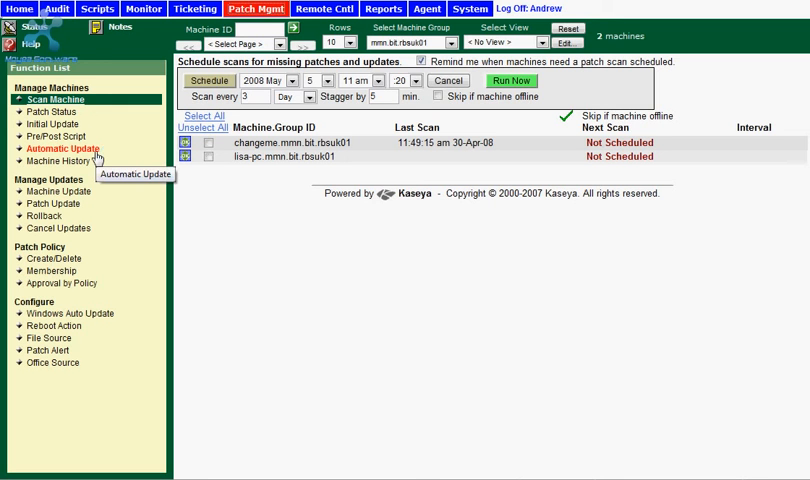
mouse_move(98, 160)
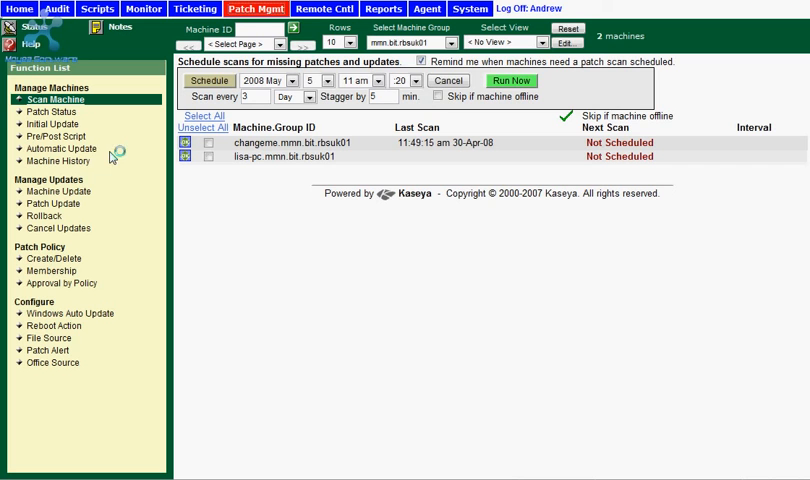
mouse_move(116, 166)
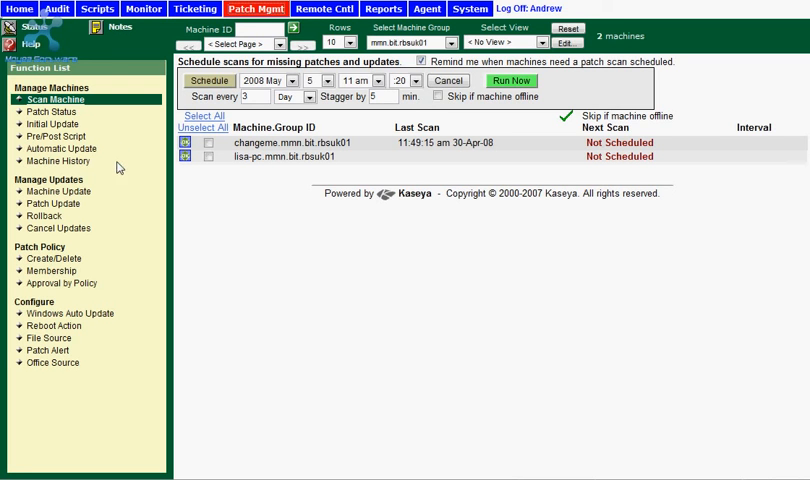
mouse_move(116, 168)
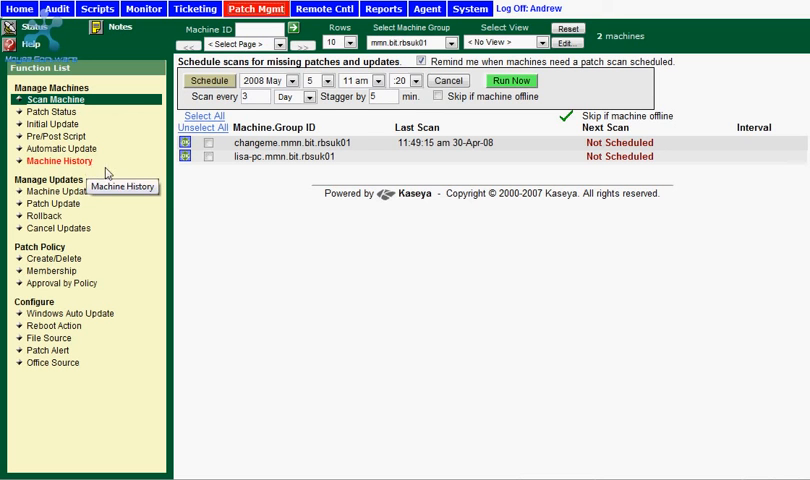
mouse_move(124, 220)
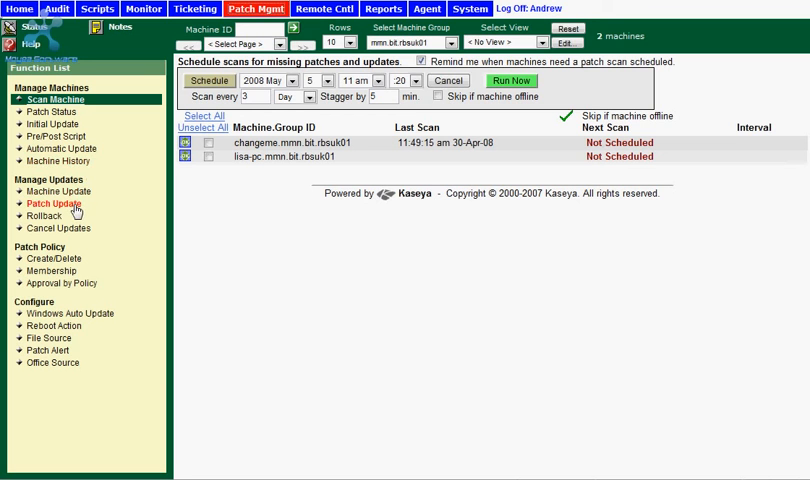
mouse_move(58, 192)
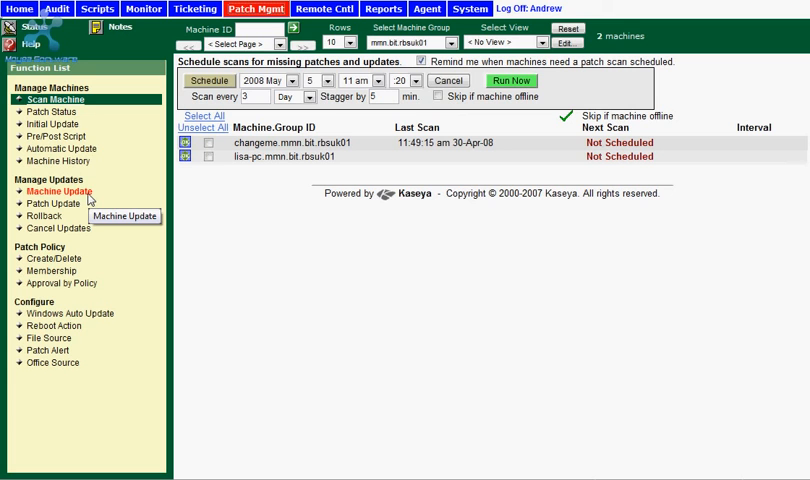
mouse_move(52, 204)
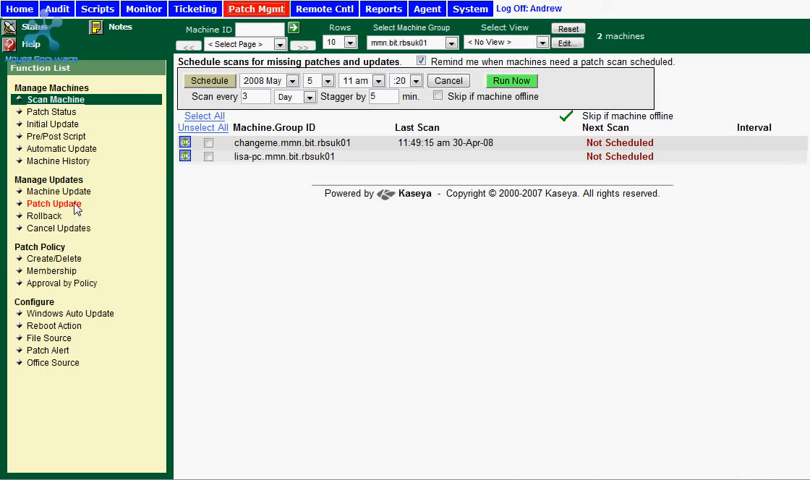
mouse_move(64, 212)
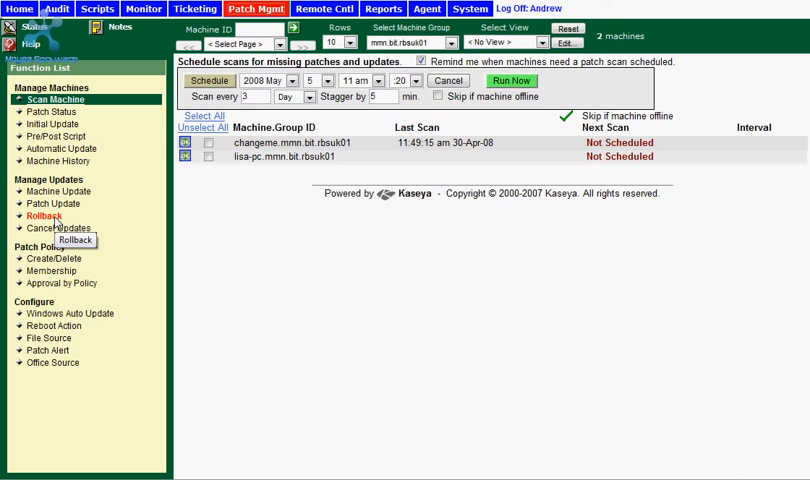
mouse_move(120, 216)
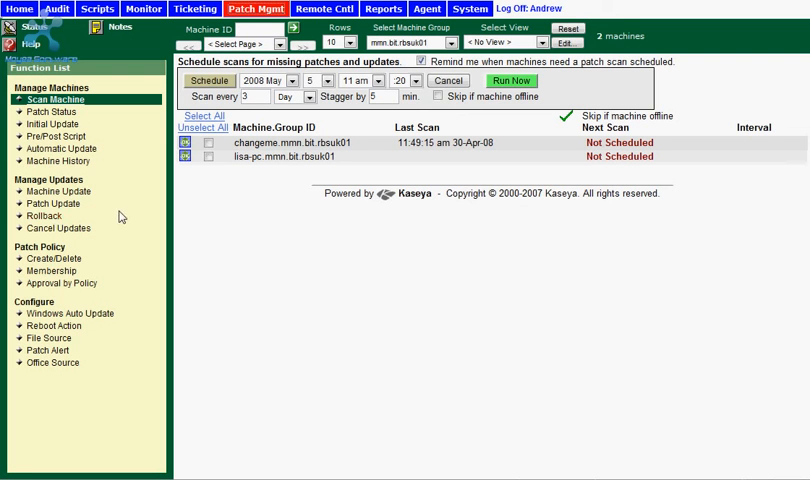
mouse_move(116, 228)
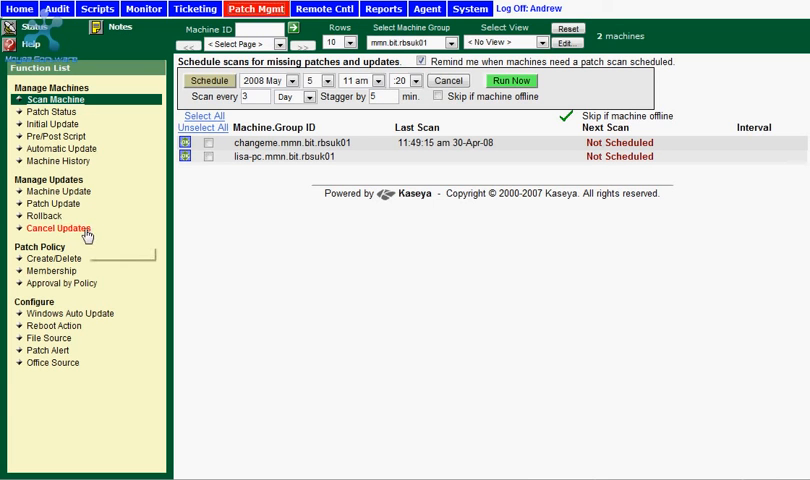
mouse_move(114, 232)
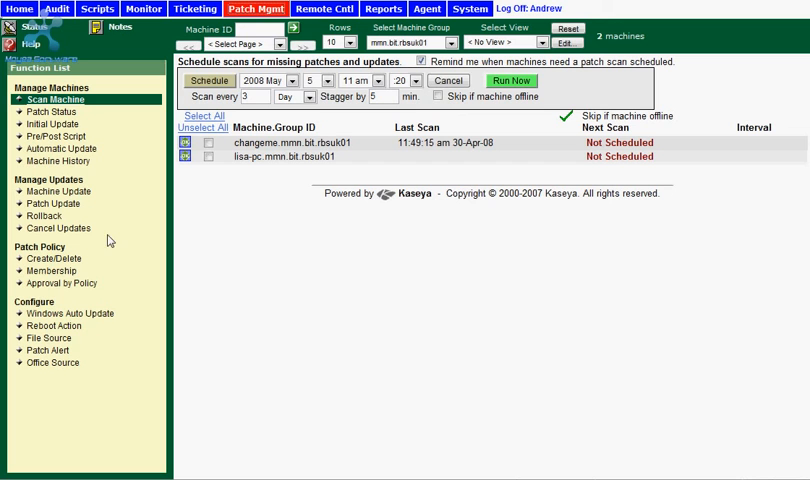
mouse_move(120, 308)
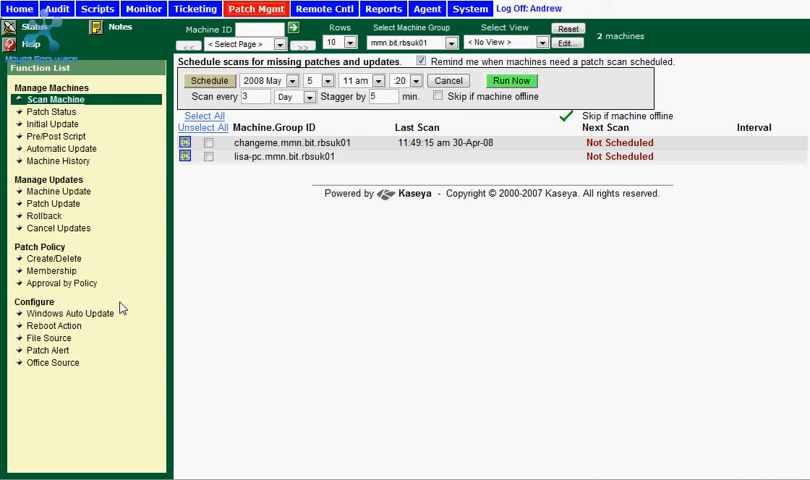